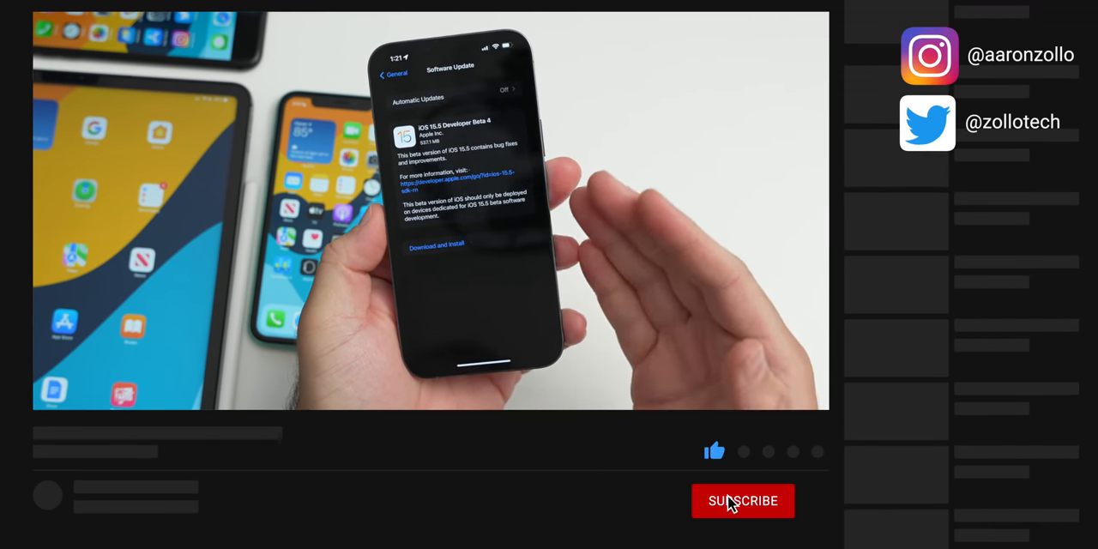
{"action": "left_click", "coordinate": [743, 501]}
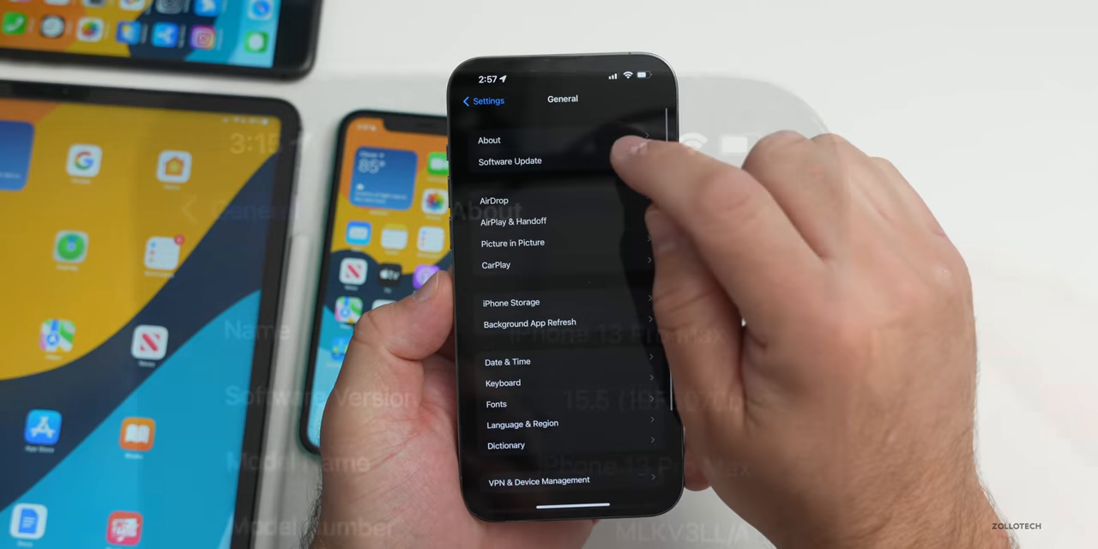
{"action": "left_click", "coordinate": [490, 140]}
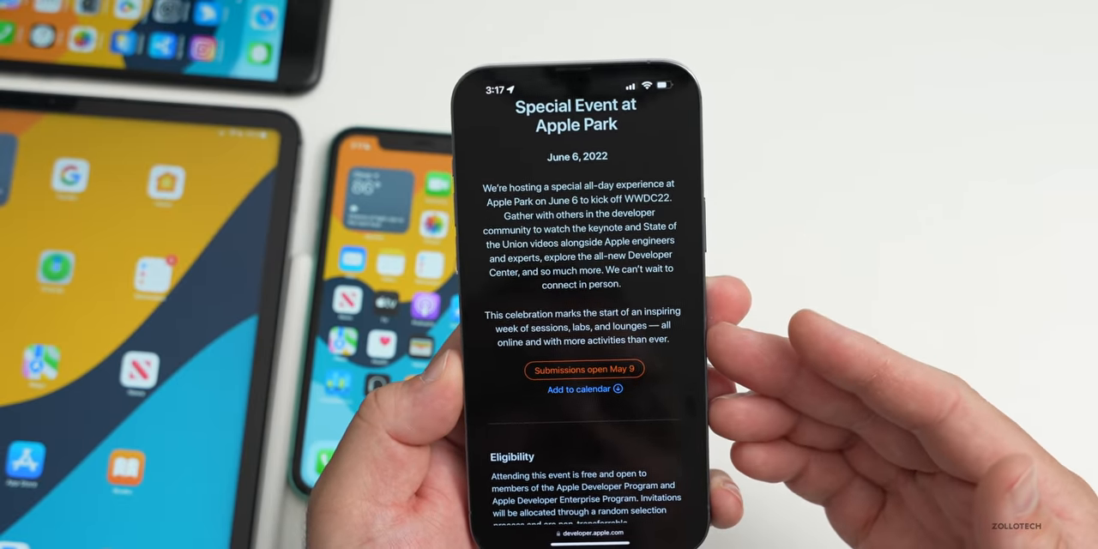
{"action": "scroll", "scroll_direction": "down", "scroll_amount": 3}
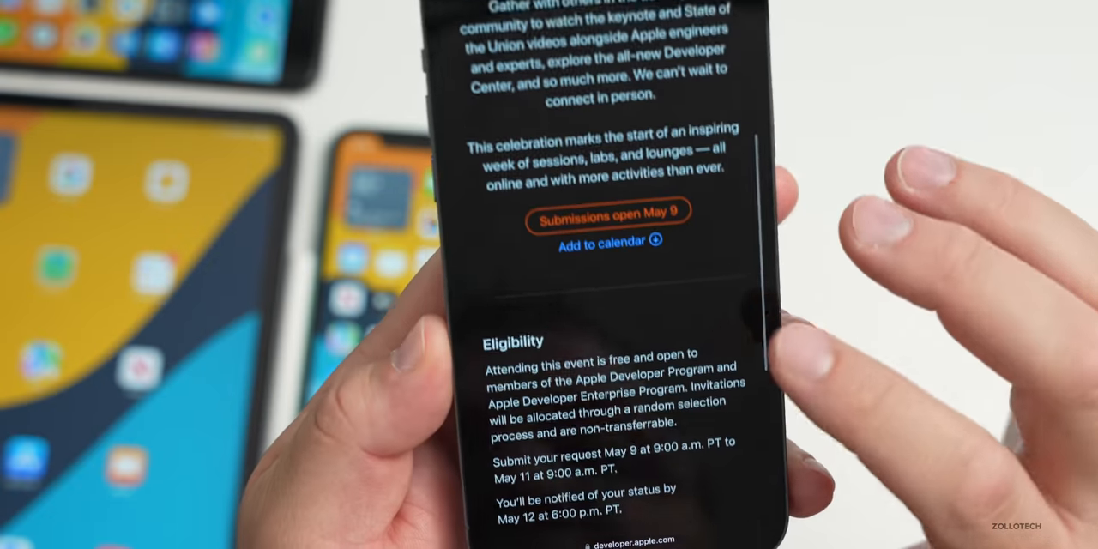